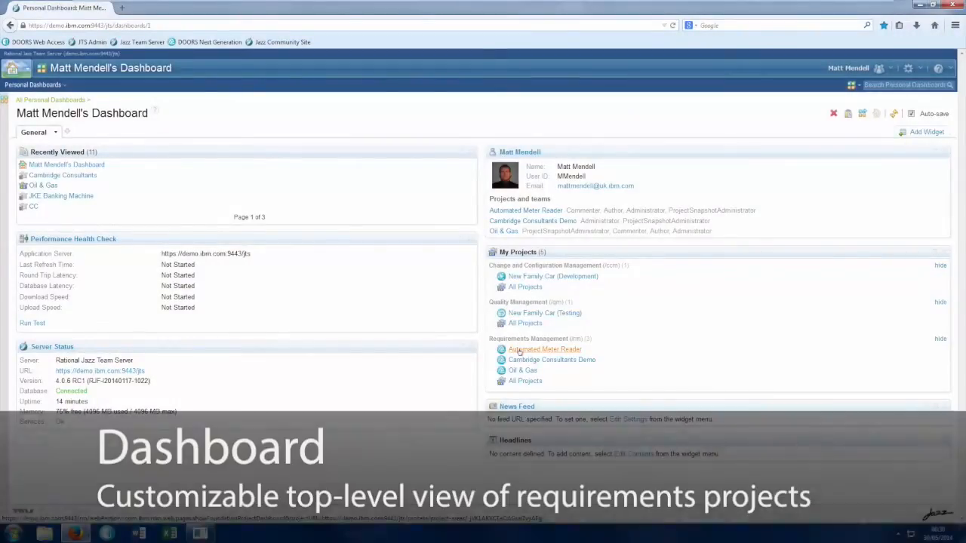
# Step: Go to the Automated Meter Reader project dashboard from My Projects
pyautogui.click(544, 350)
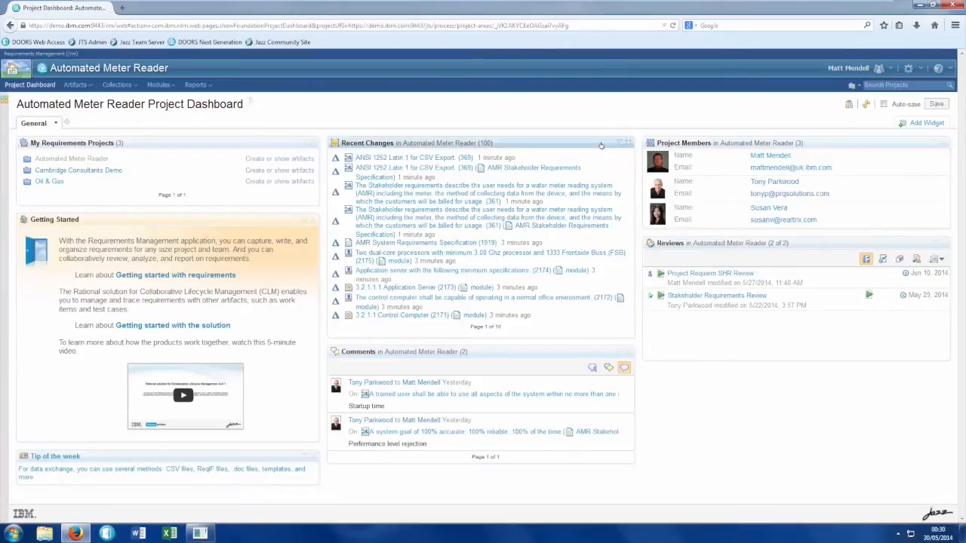
# Step: Navigate from the dashboard into the AMR Stakeholder Requirements Specification module
pyautogui.click(483, 185)
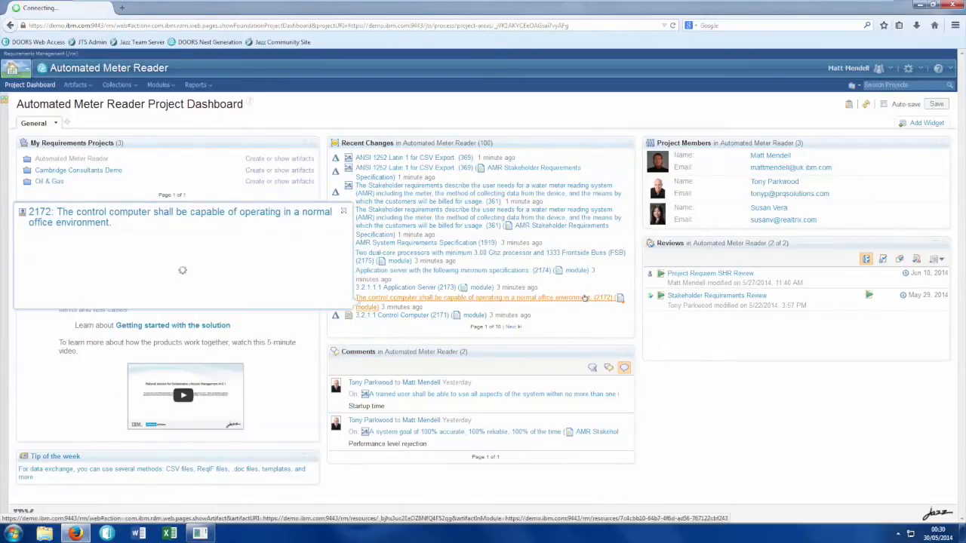
pyautogui.click(178, 217)
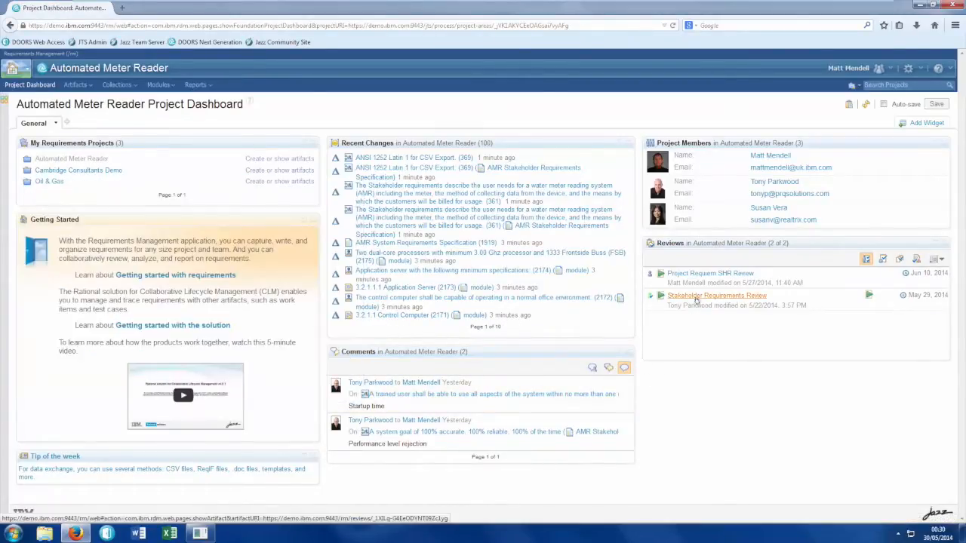
pyautogui.click(716, 295)
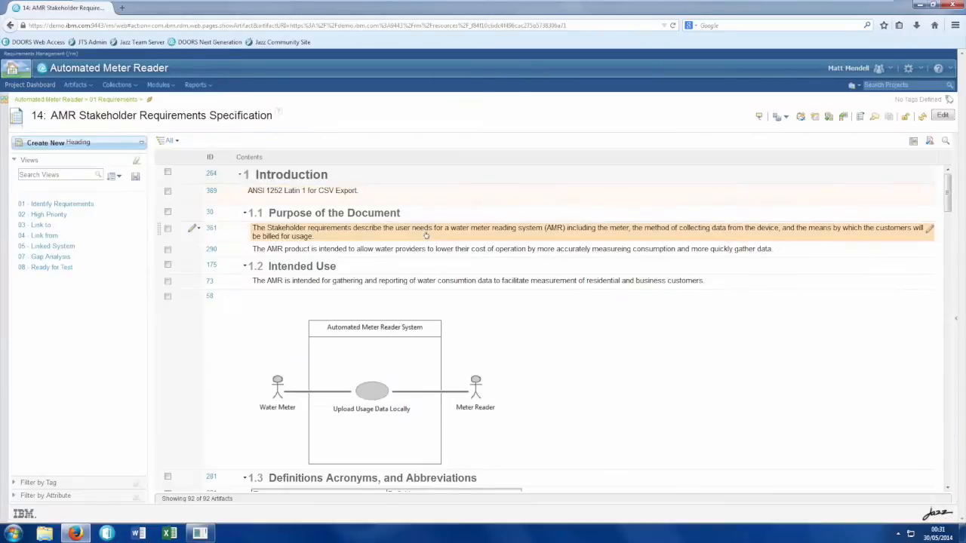
# Step: Browse the module, then apply the '01 - Identify Requirements' saved view
pyautogui.scroll(-3)
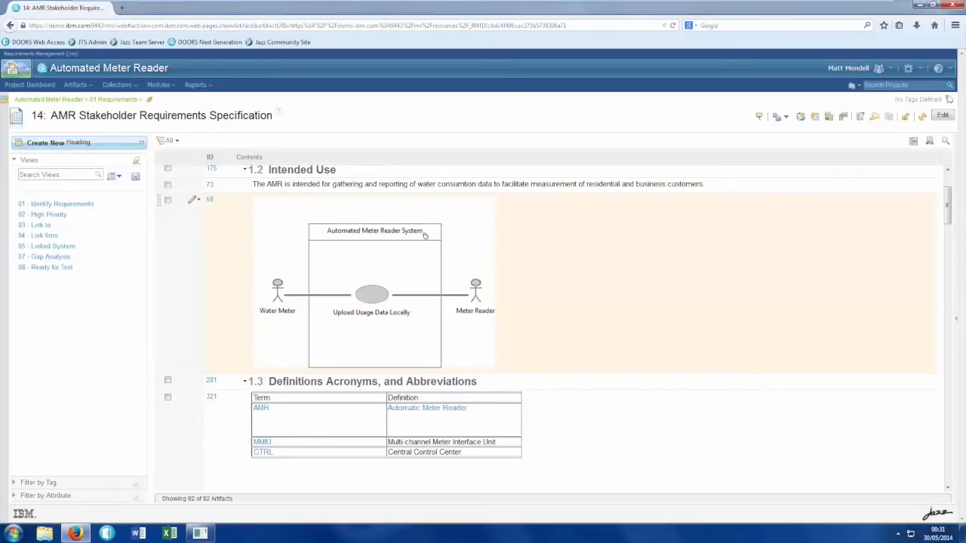
pyautogui.scroll(-3)
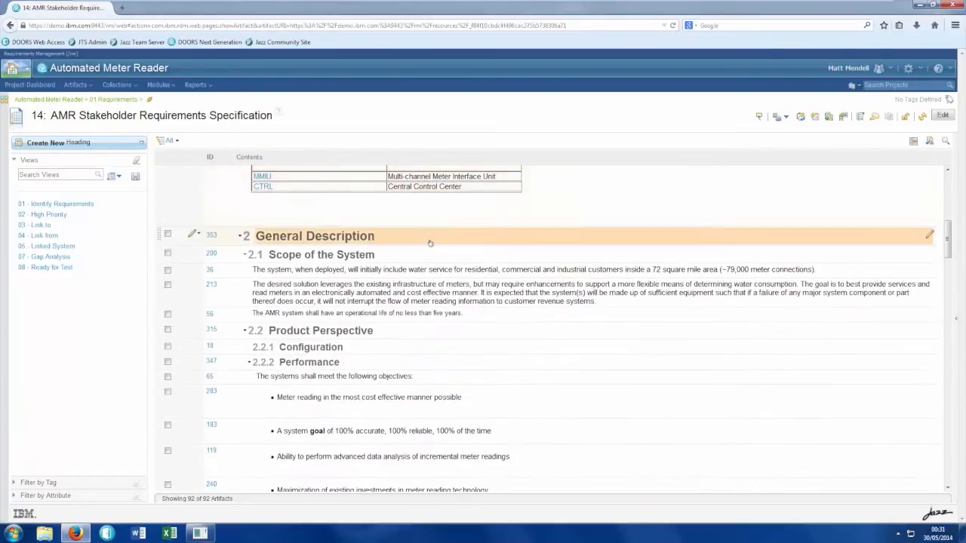
pyautogui.scroll(-3)
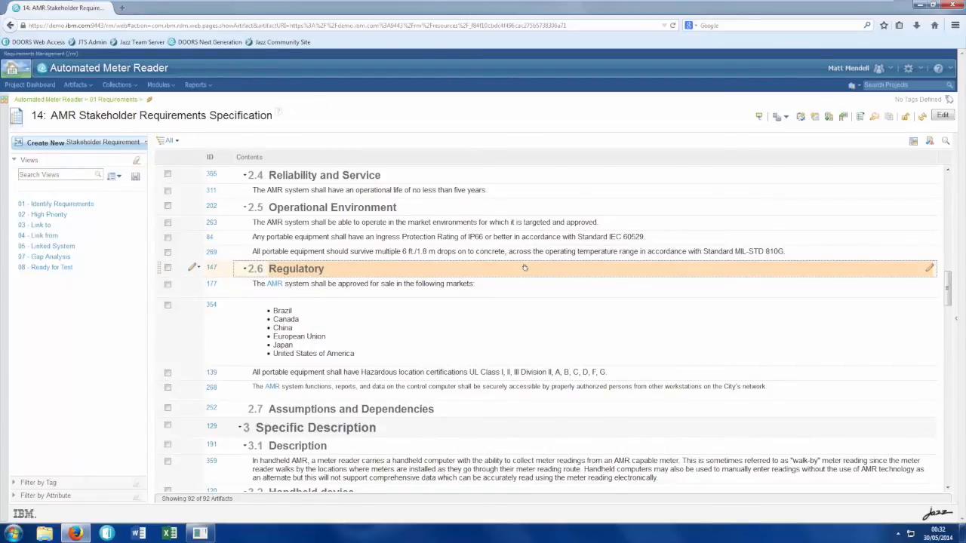
pyautogui.scroll(3)
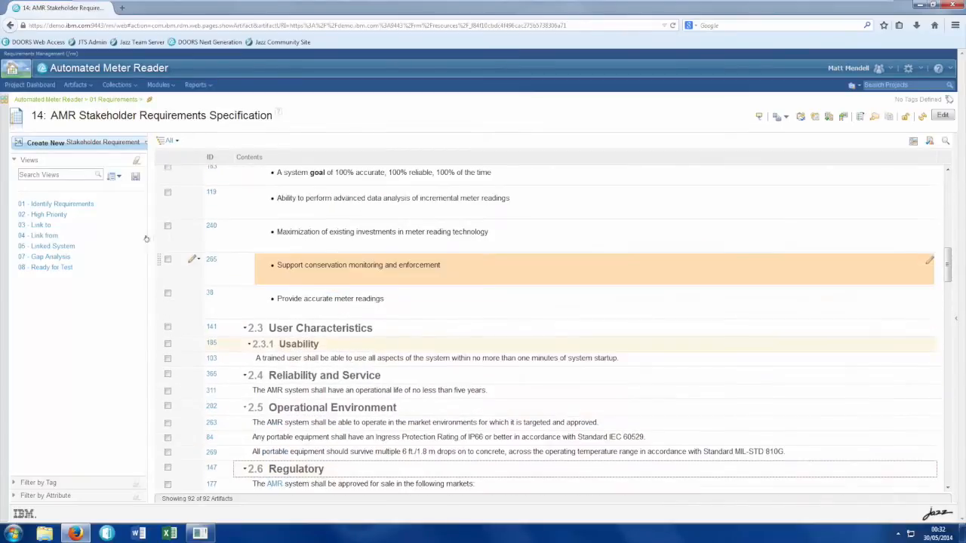
pyautogui.click(60, 204)
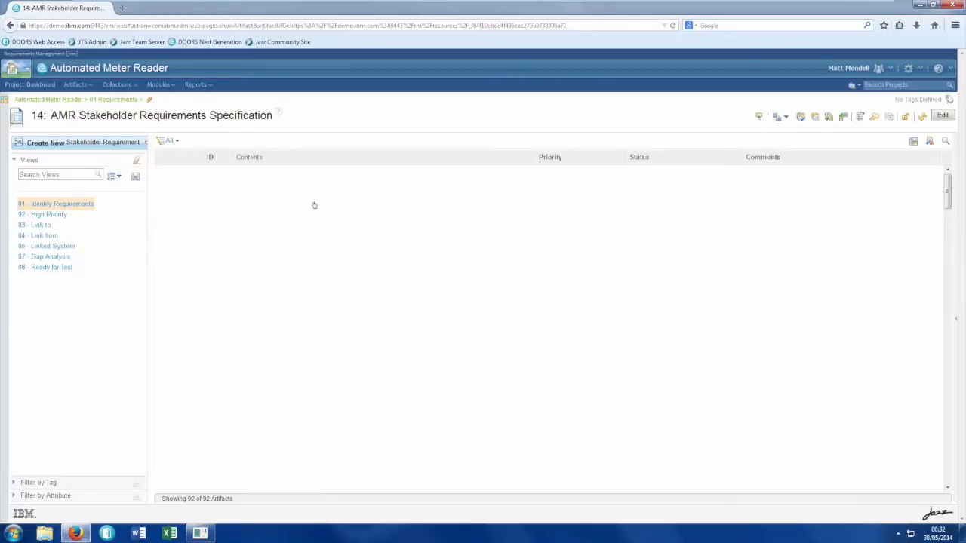
pyautogui.moveTo(554, 196)
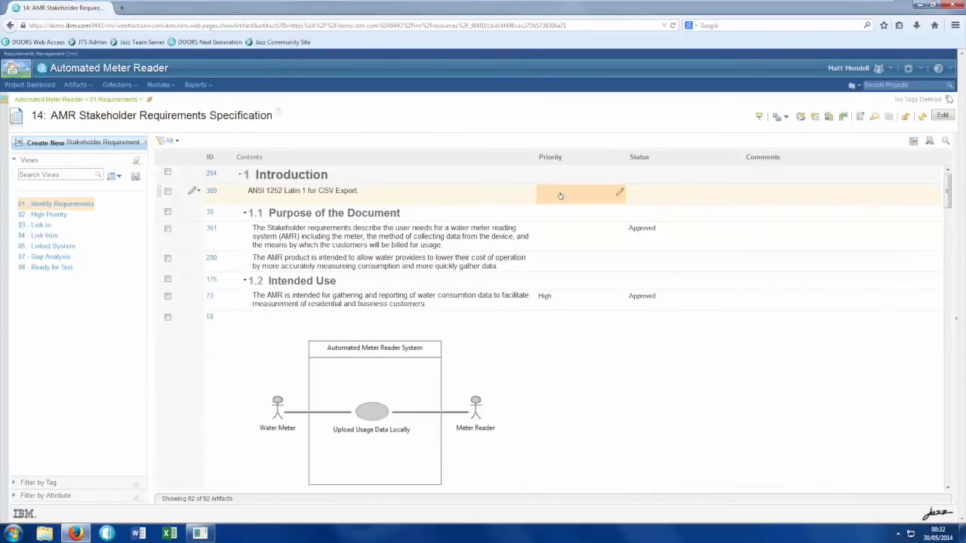
# Step: Scroll the requirements down to section 3 Specific Description and the Handheld device items
pyautogui.scroll(-3)
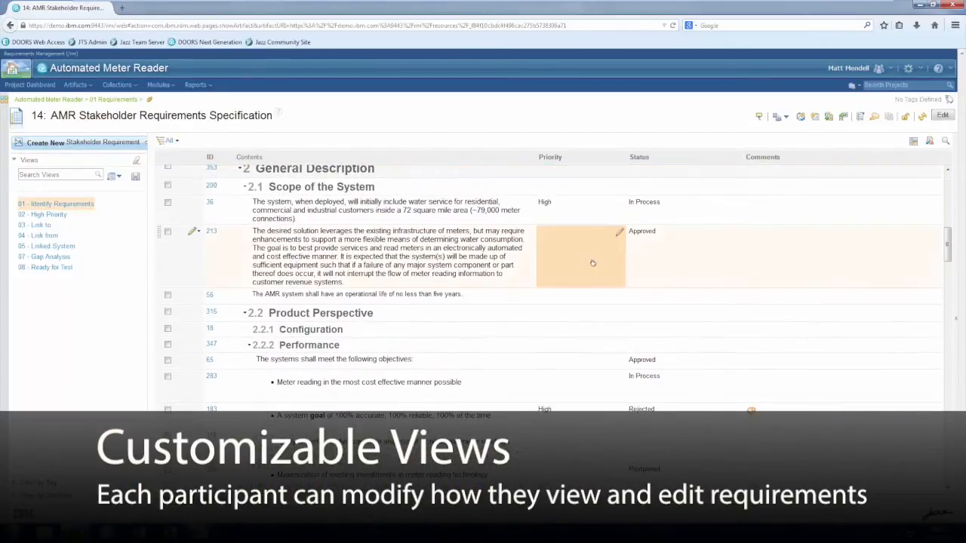
pyautogui.scroll(-3)
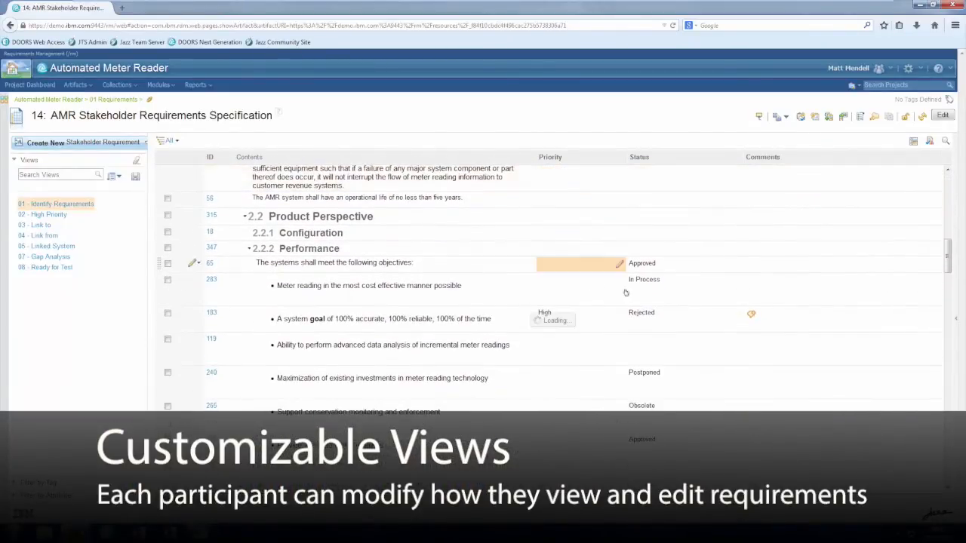
pyautogui.scroll(-3)
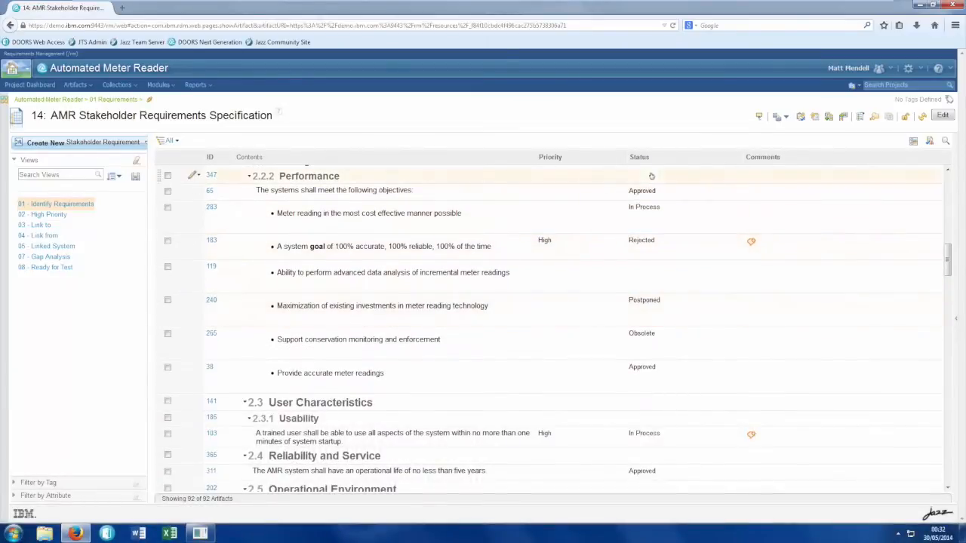
pyautogui.scroll(-3)
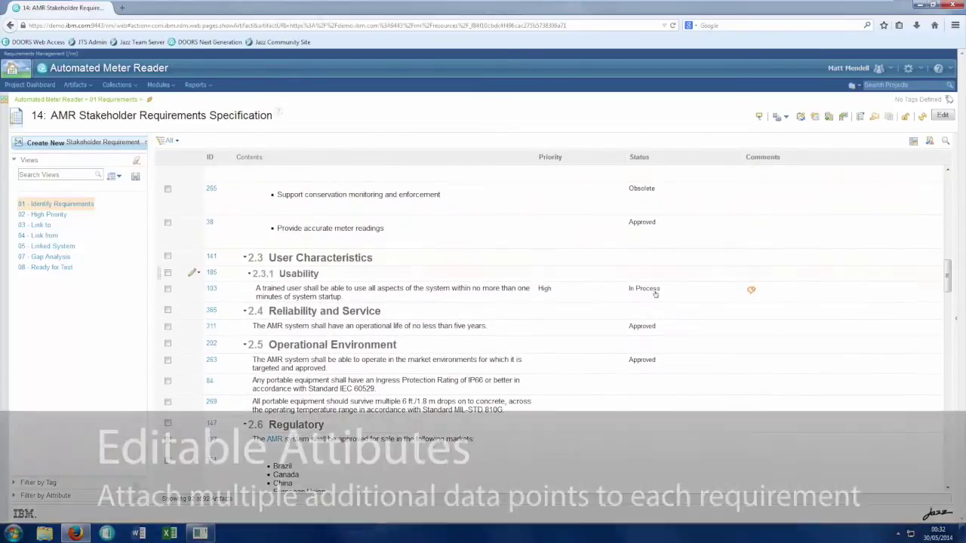
pyautogui.scroll(-3)
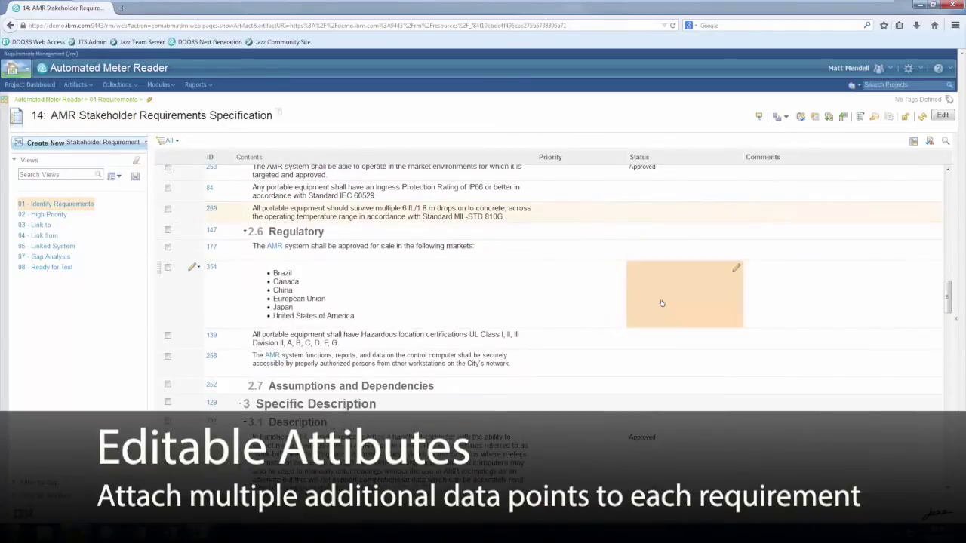
pyautogui.scroll(-3)
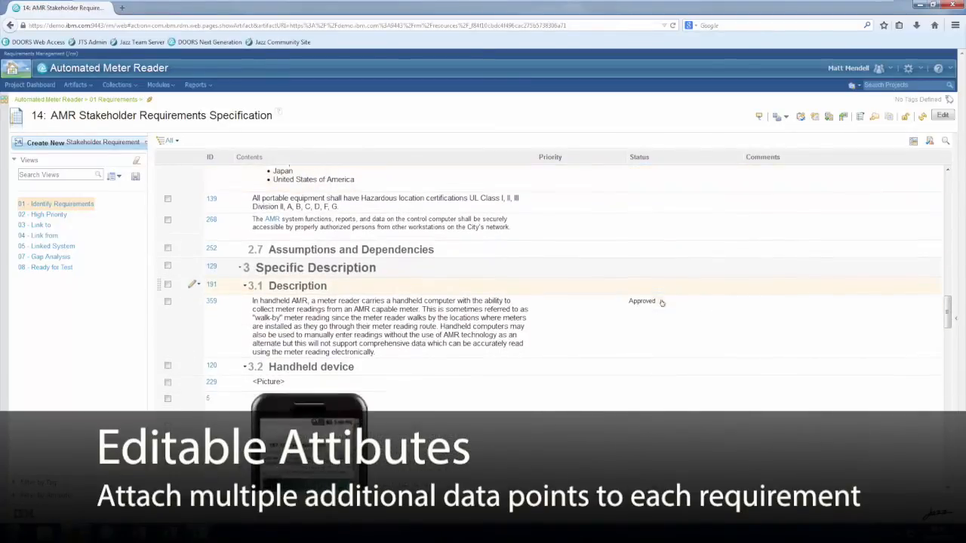
pyautogui.scroll(-3)
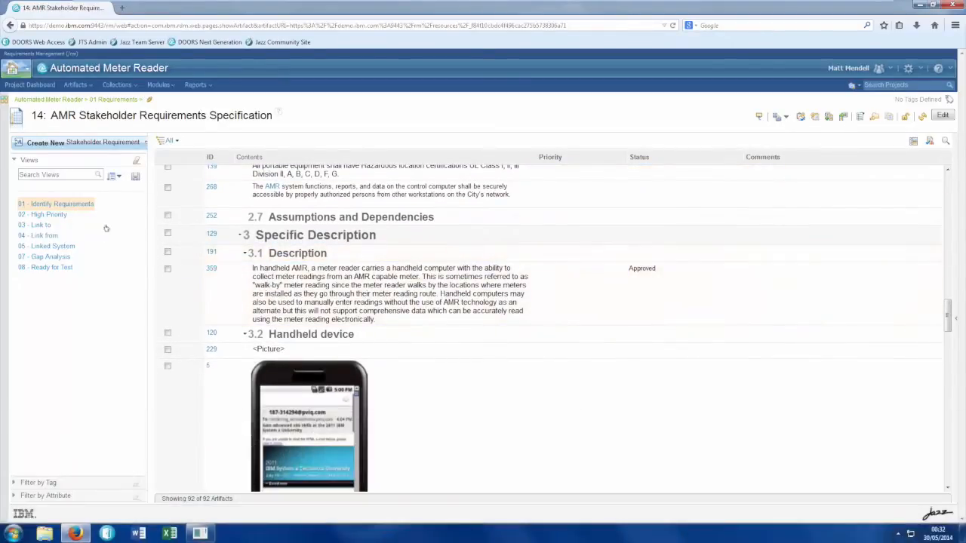
pyautogui.moveTo(48, 215)
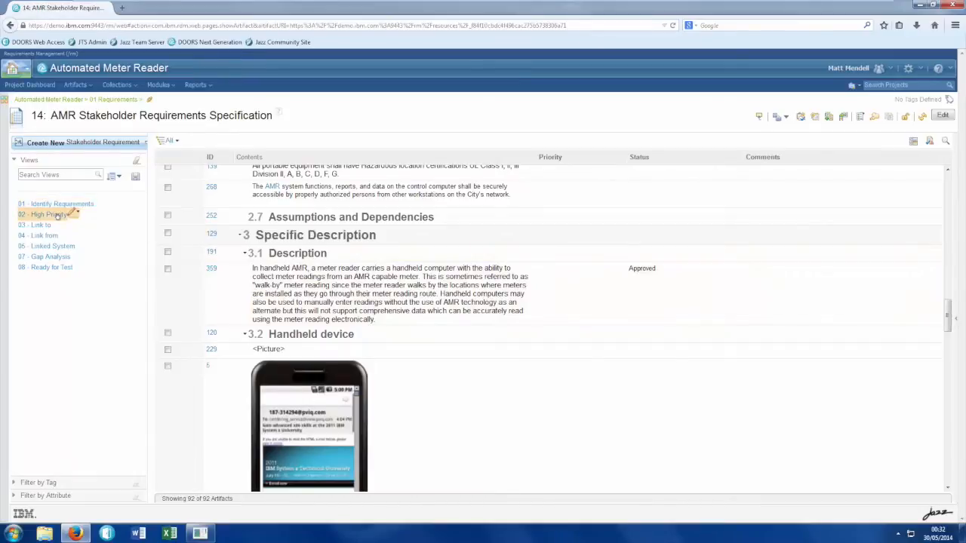
# Step: Apply the '02 - High Priority' view to show only the four High-priority requirements
pyautogui.click(48, 215)
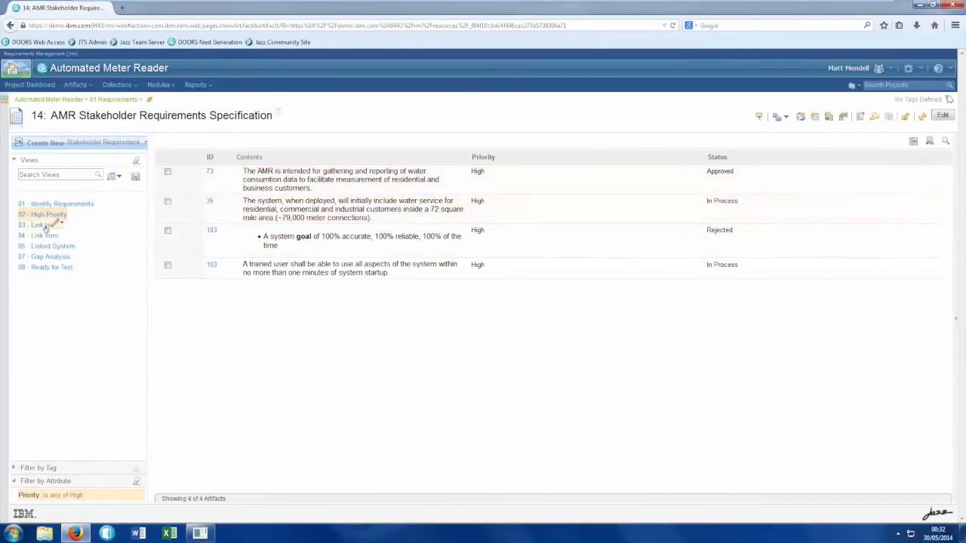
pyautogui.moveTo(121, 298)
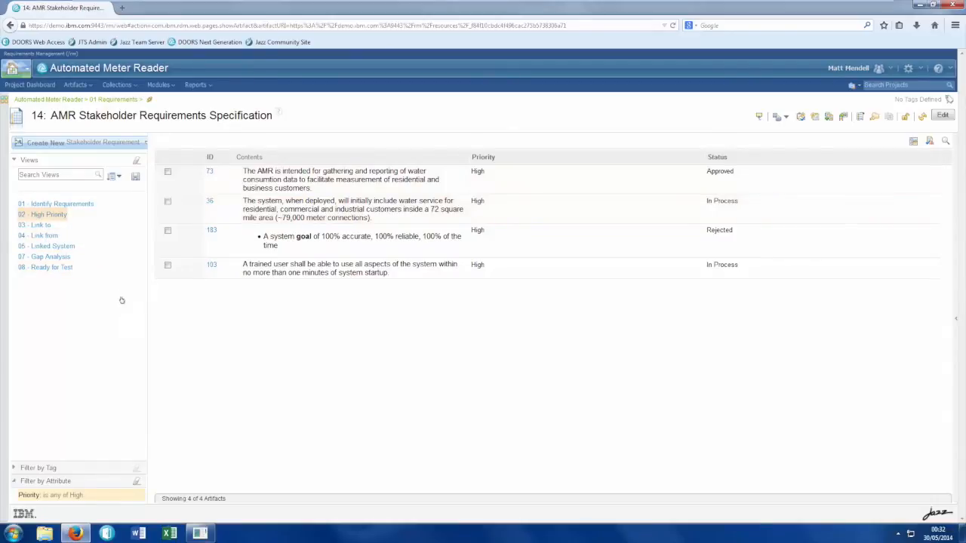
pyautogui.moveTo(272, 313)
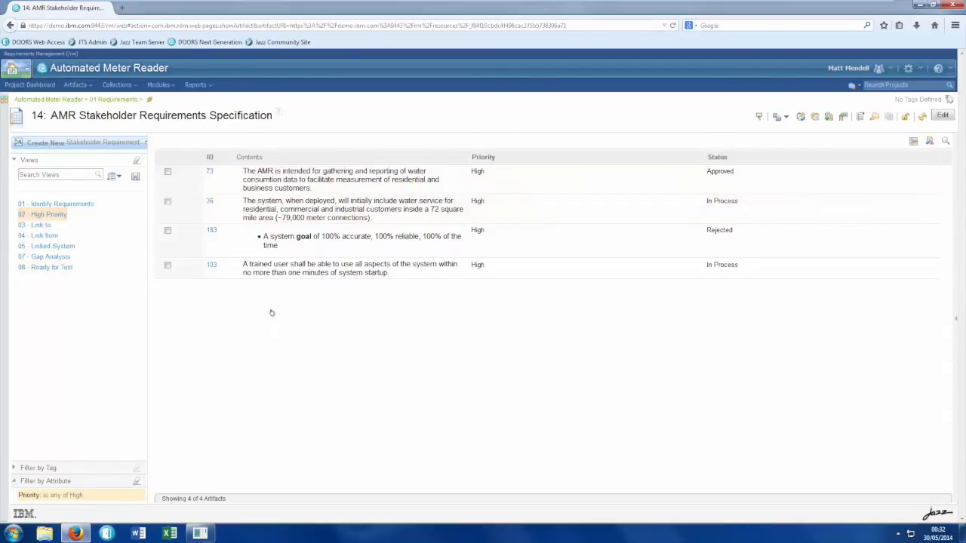
pyautogui.moveTo(326, 305)
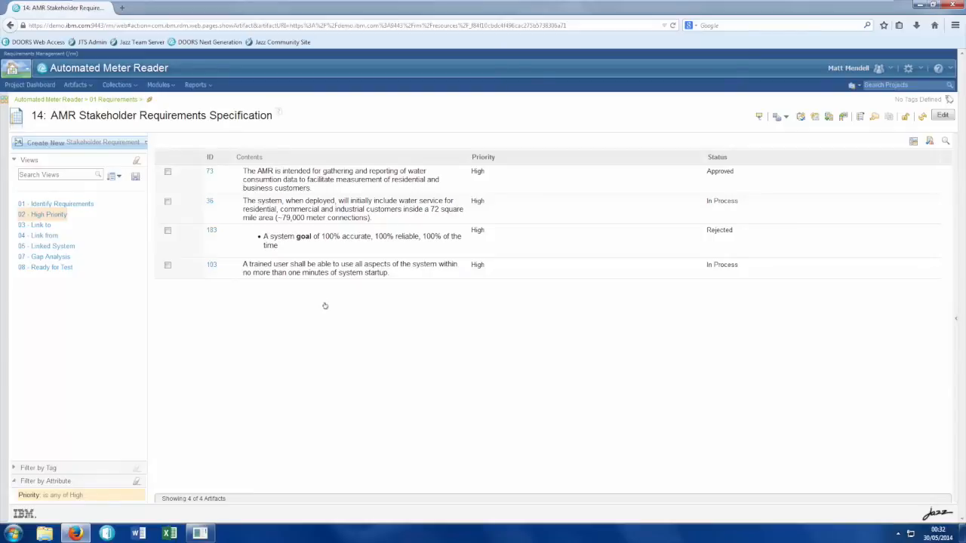
pyautogui.moveTo(60, 214)
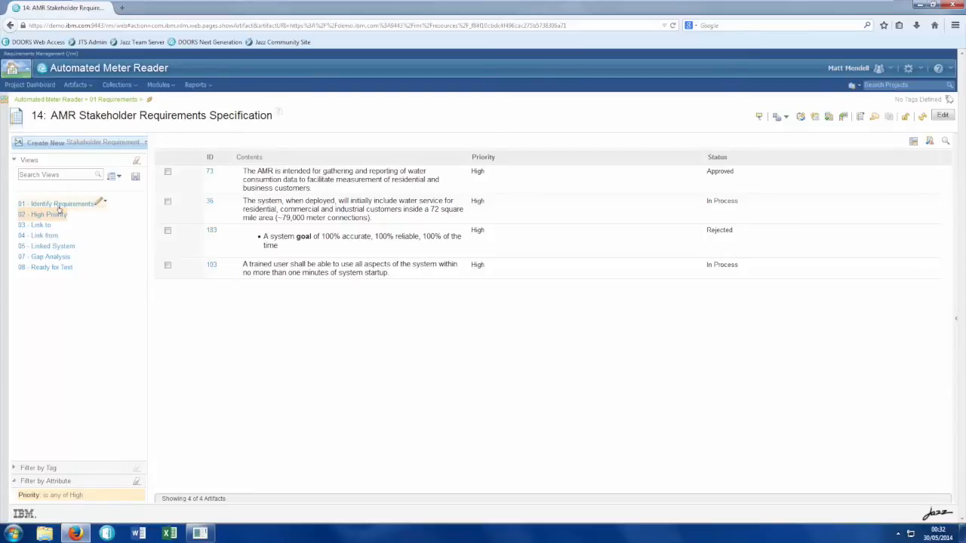
# Step: Return to the Identify Requirements view and set the Purpose requirement's Status to Preliminary
pyautogui.click(61, 202)
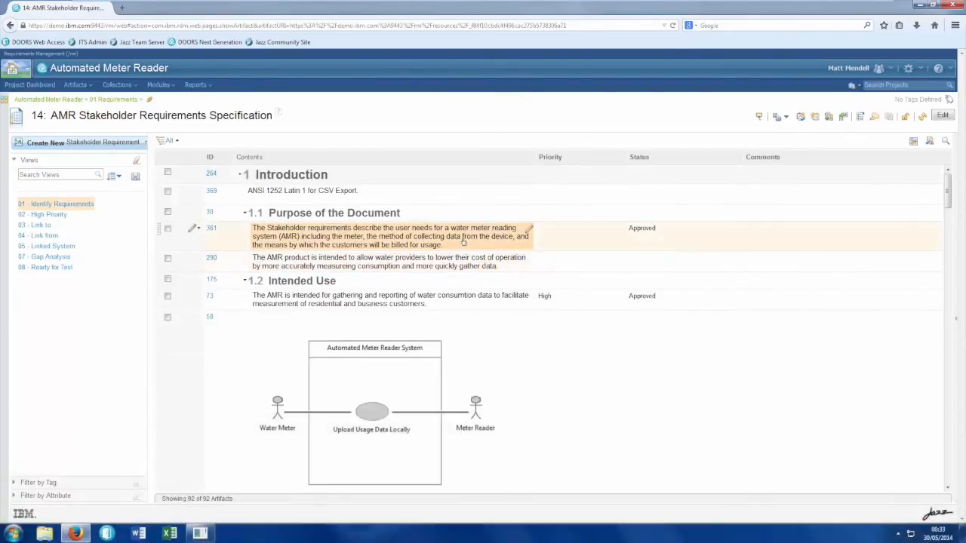
pyautogui.click(168, 228)
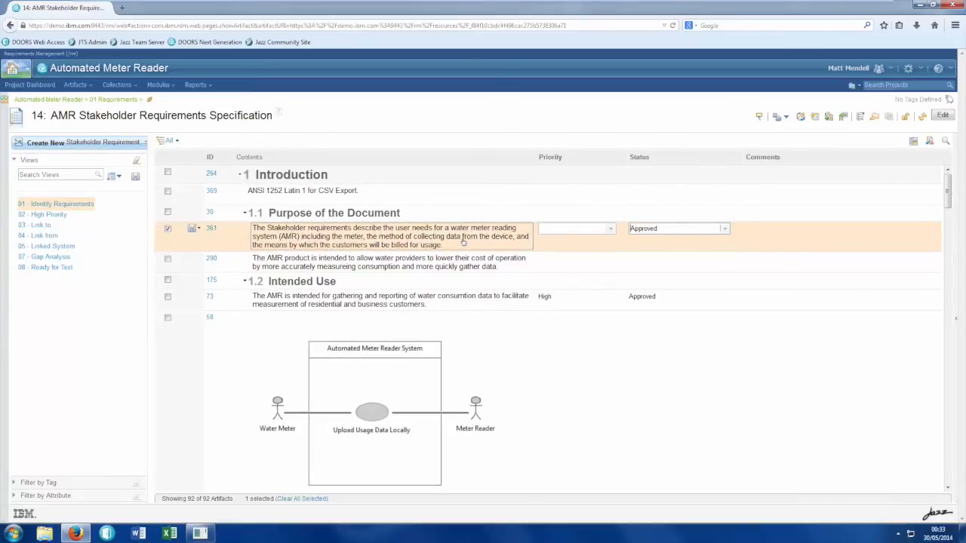
pyautogui.click(721, 228)
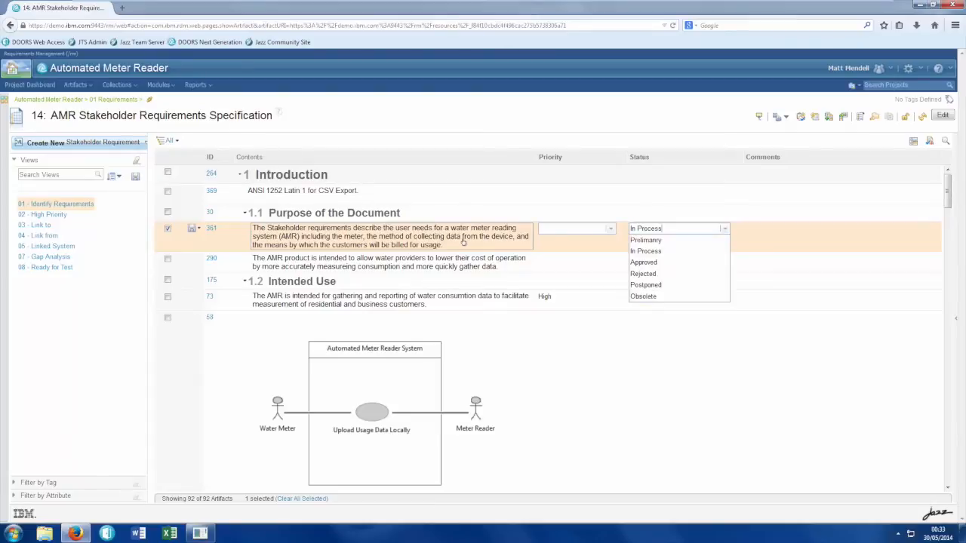
pyautogui.click(646, 240)
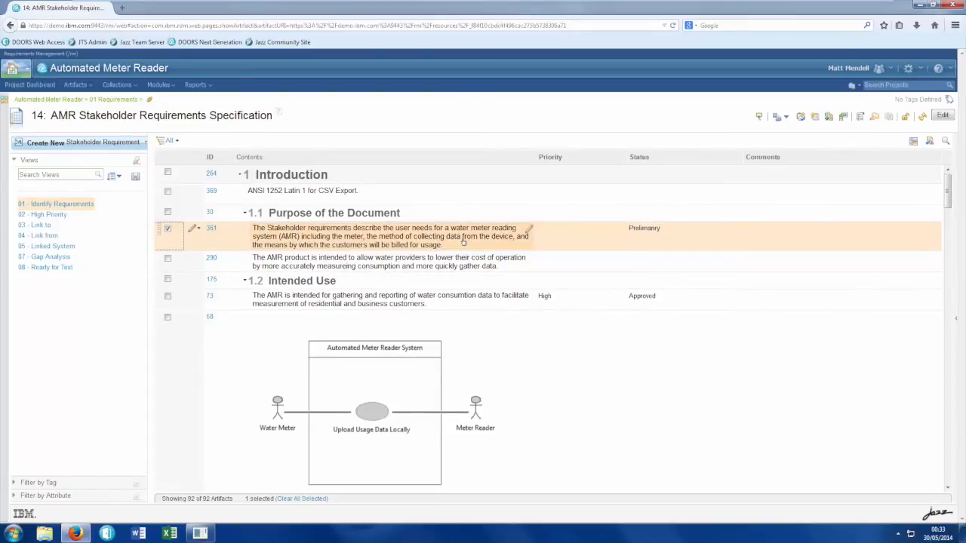
# Step: Set the second Scope requirement to Medium priority with Status Rejected
pyautogui.scroll(-3)
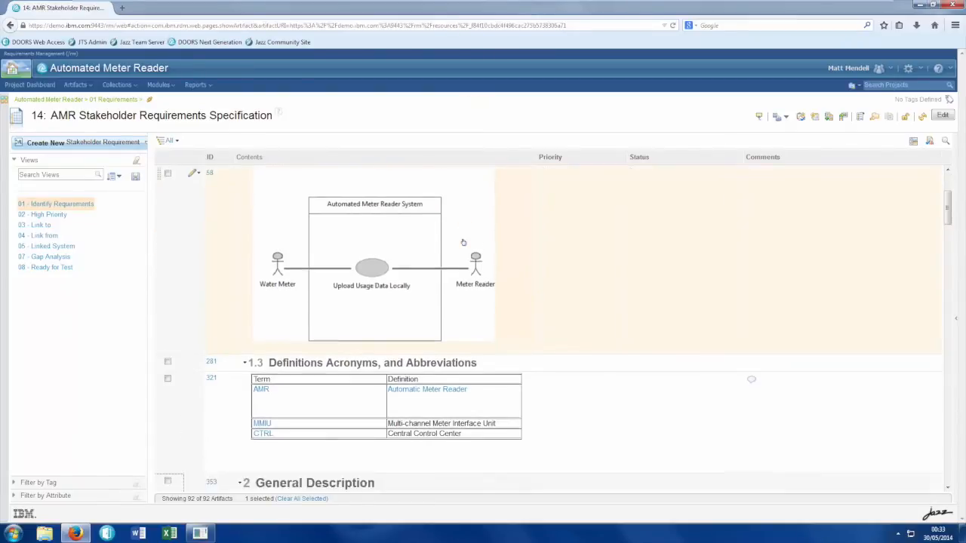
pyautogui.scroll(-3)
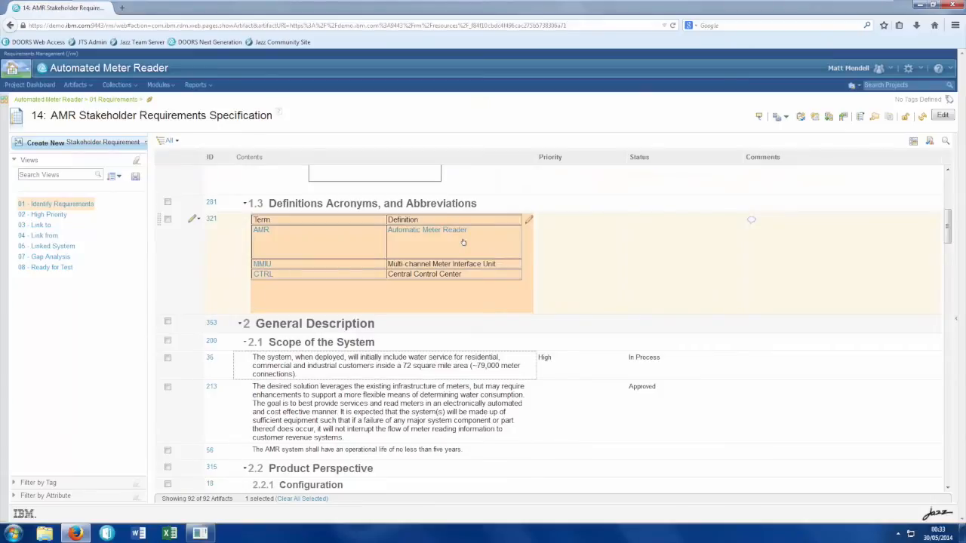
pyautogui.moveTo(528, 287)
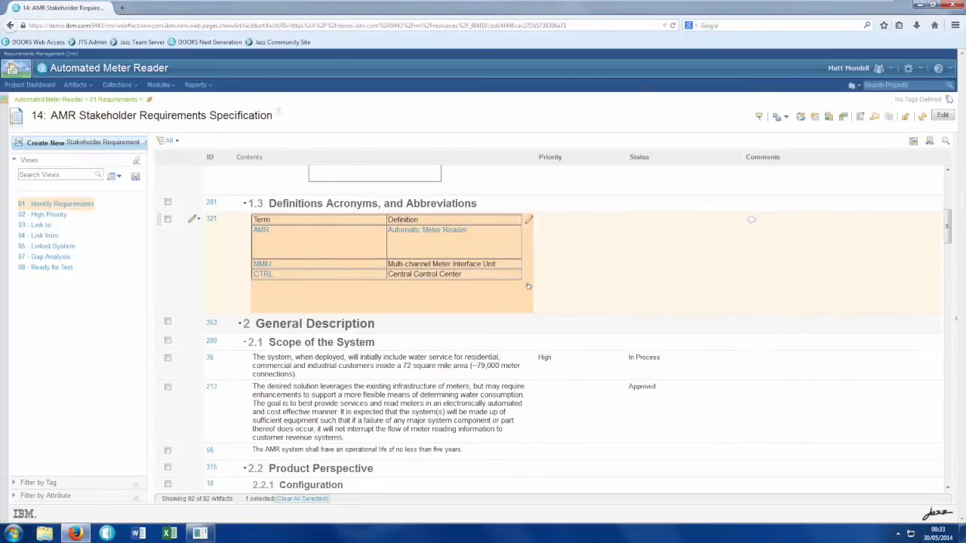
pyautogui.doubleClick(377, 365)
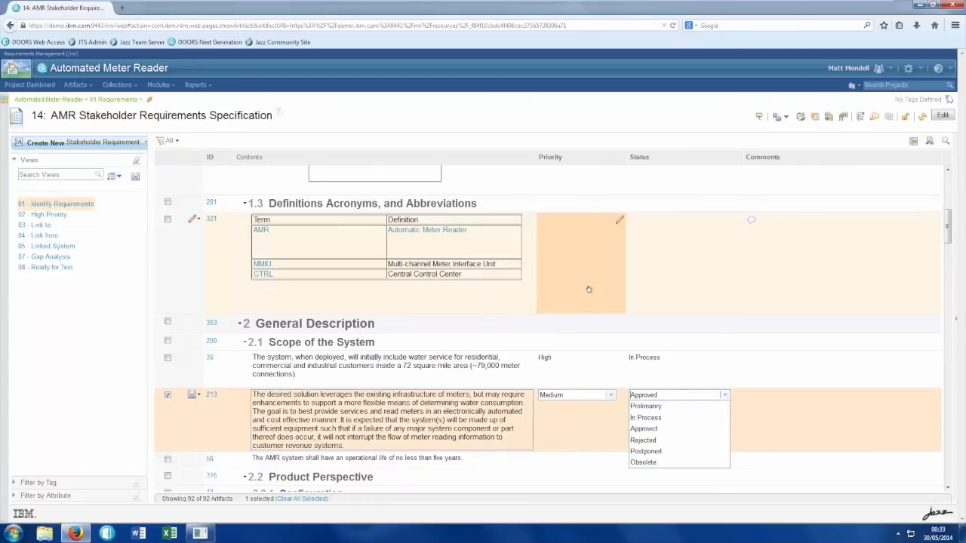
pyautogui.click(643, 440)
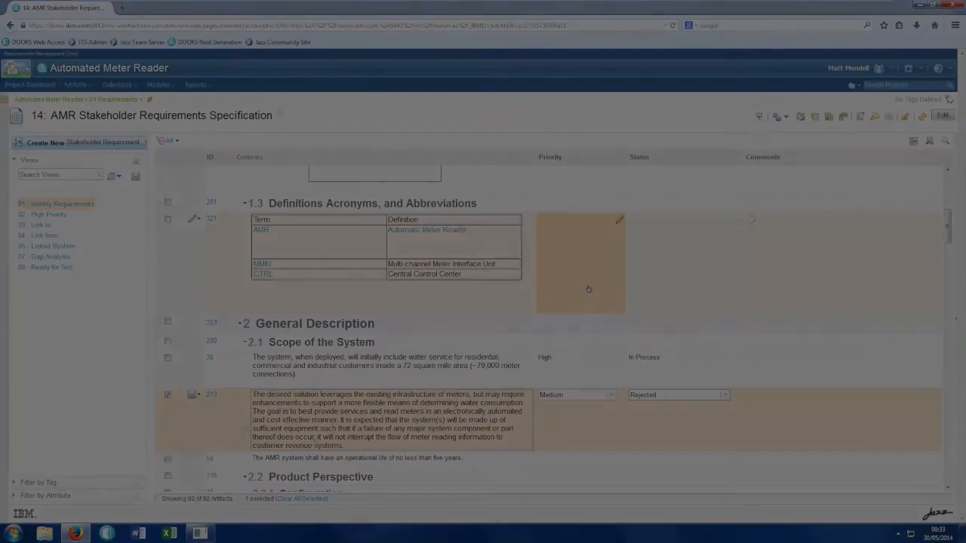